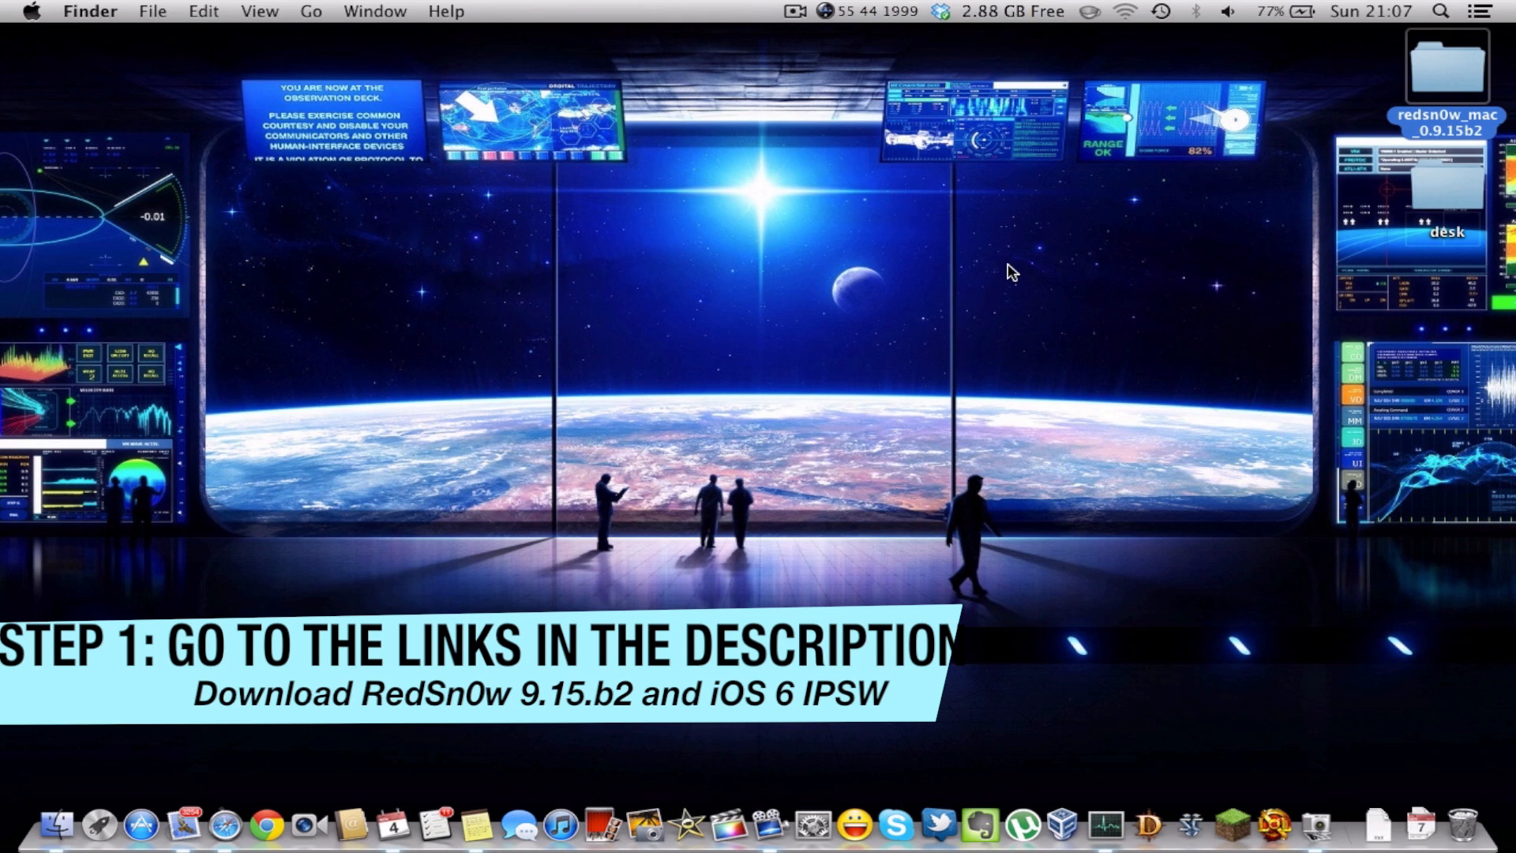
mouse_move(1136, 243)
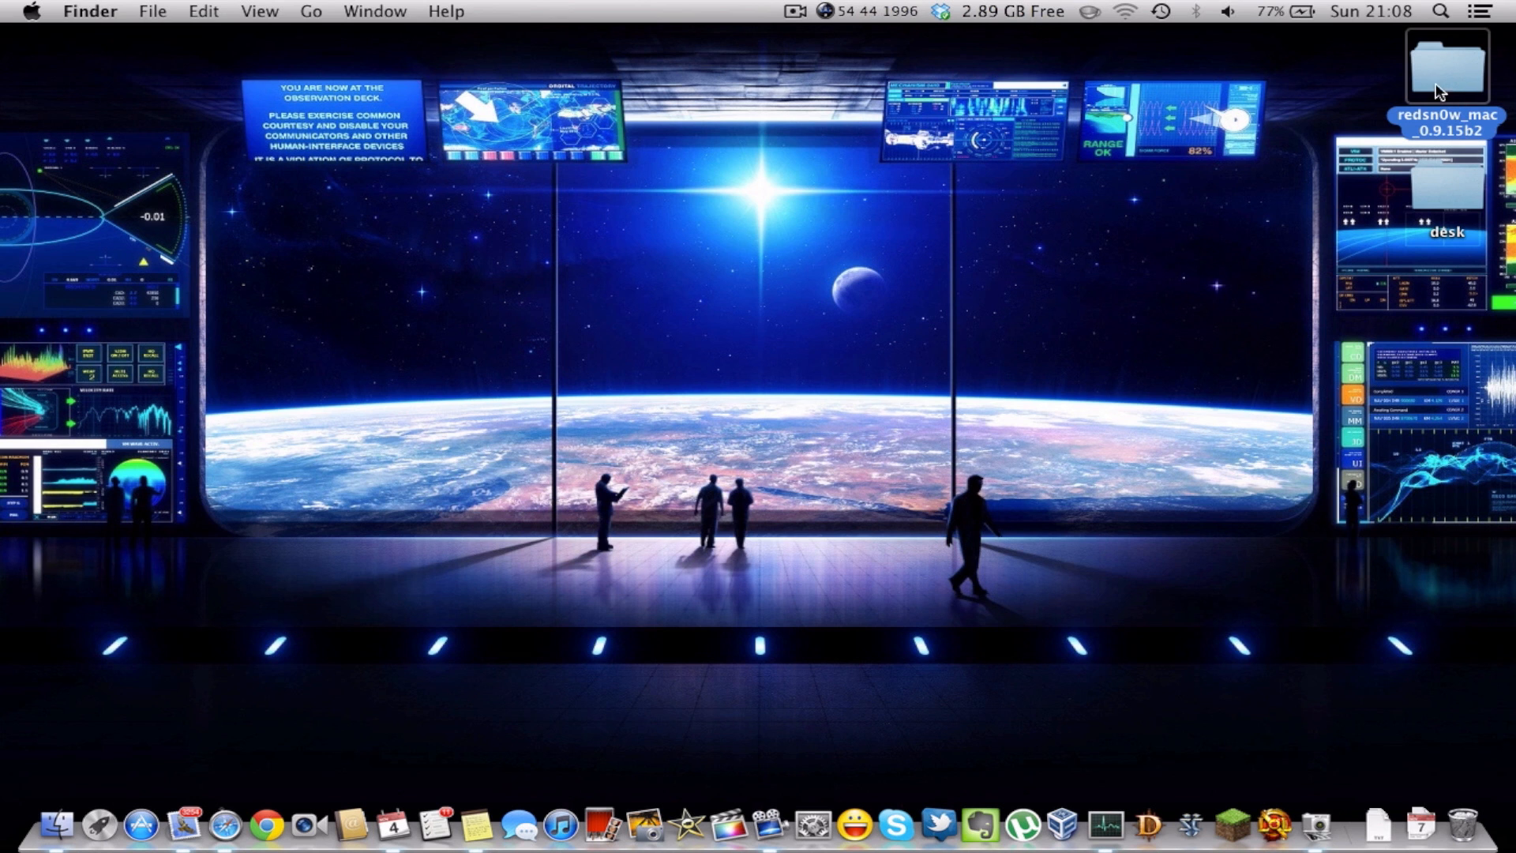
- Launch redsn0w.app from the redsn0w_mac_0.9.15b2 folder in Finder
double_click(1437, 62)
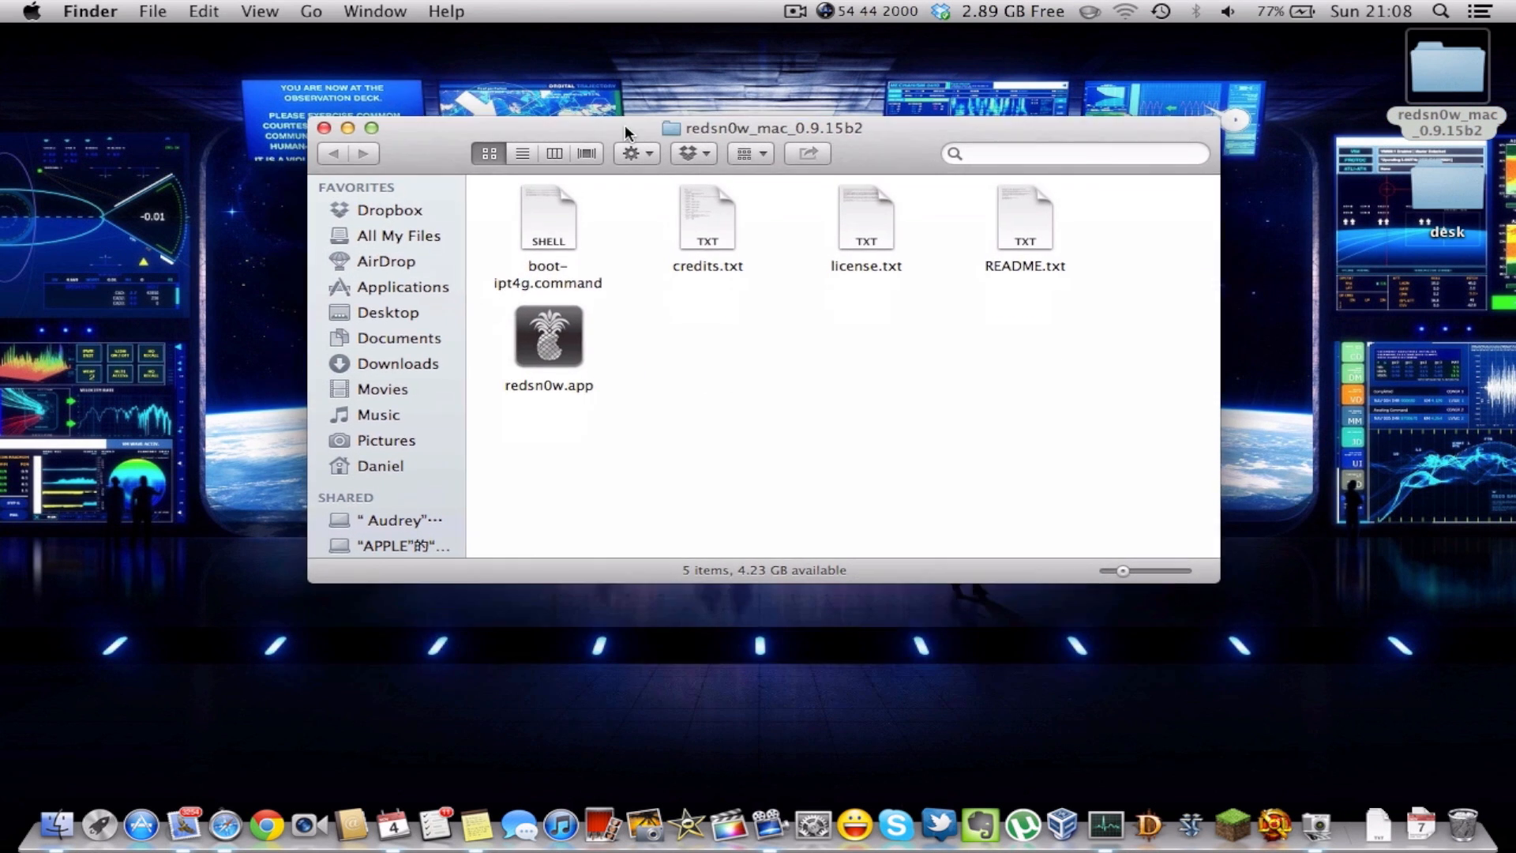
double_click(548, 338)
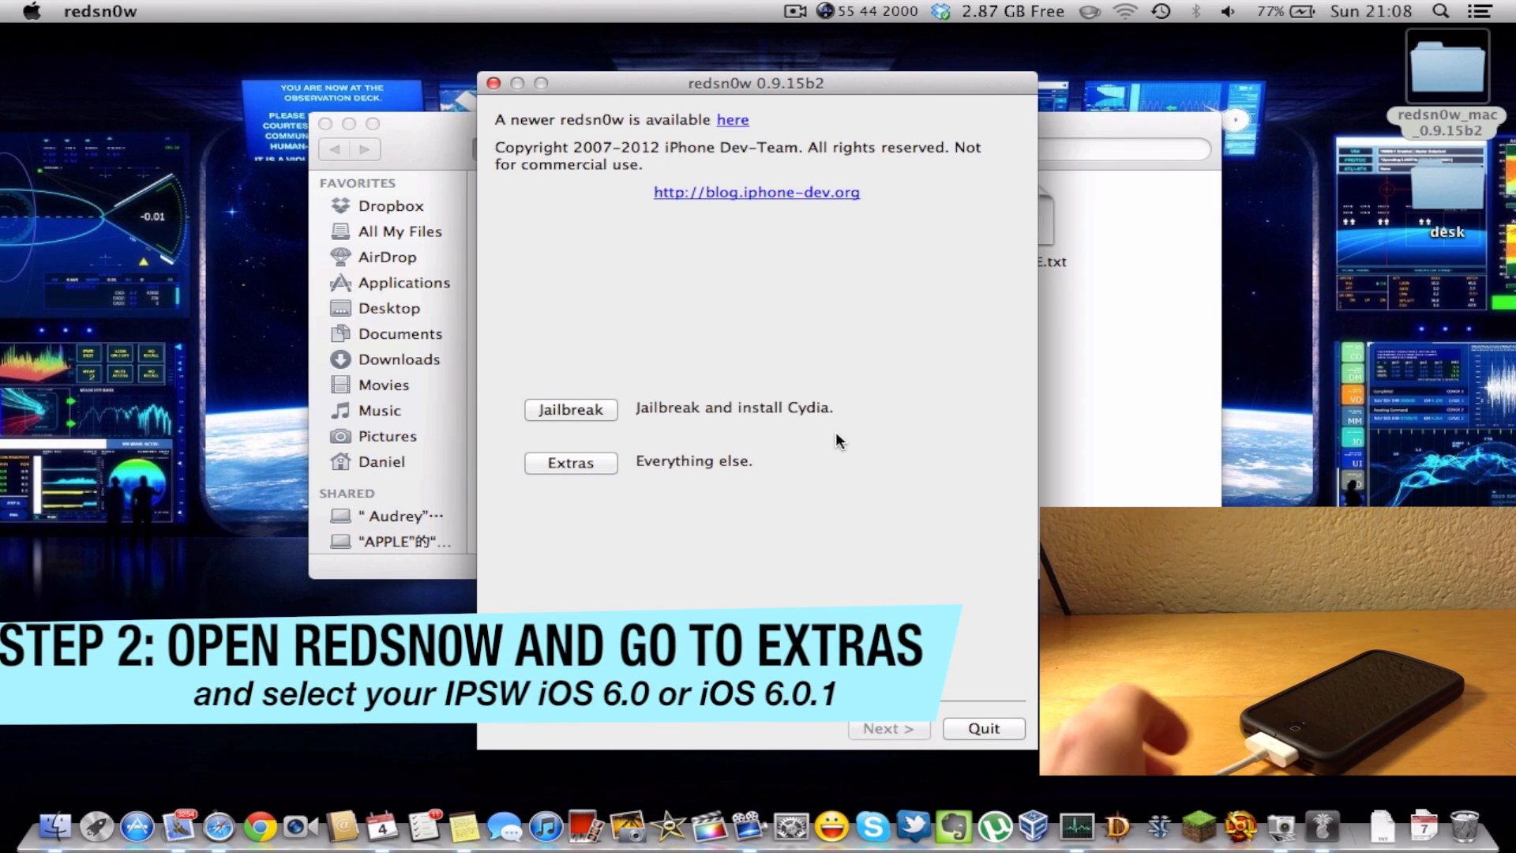
- On the Extras page, bring up the Select IPSW browser twice and cancel it each time without choosing a file
click(570, 463)
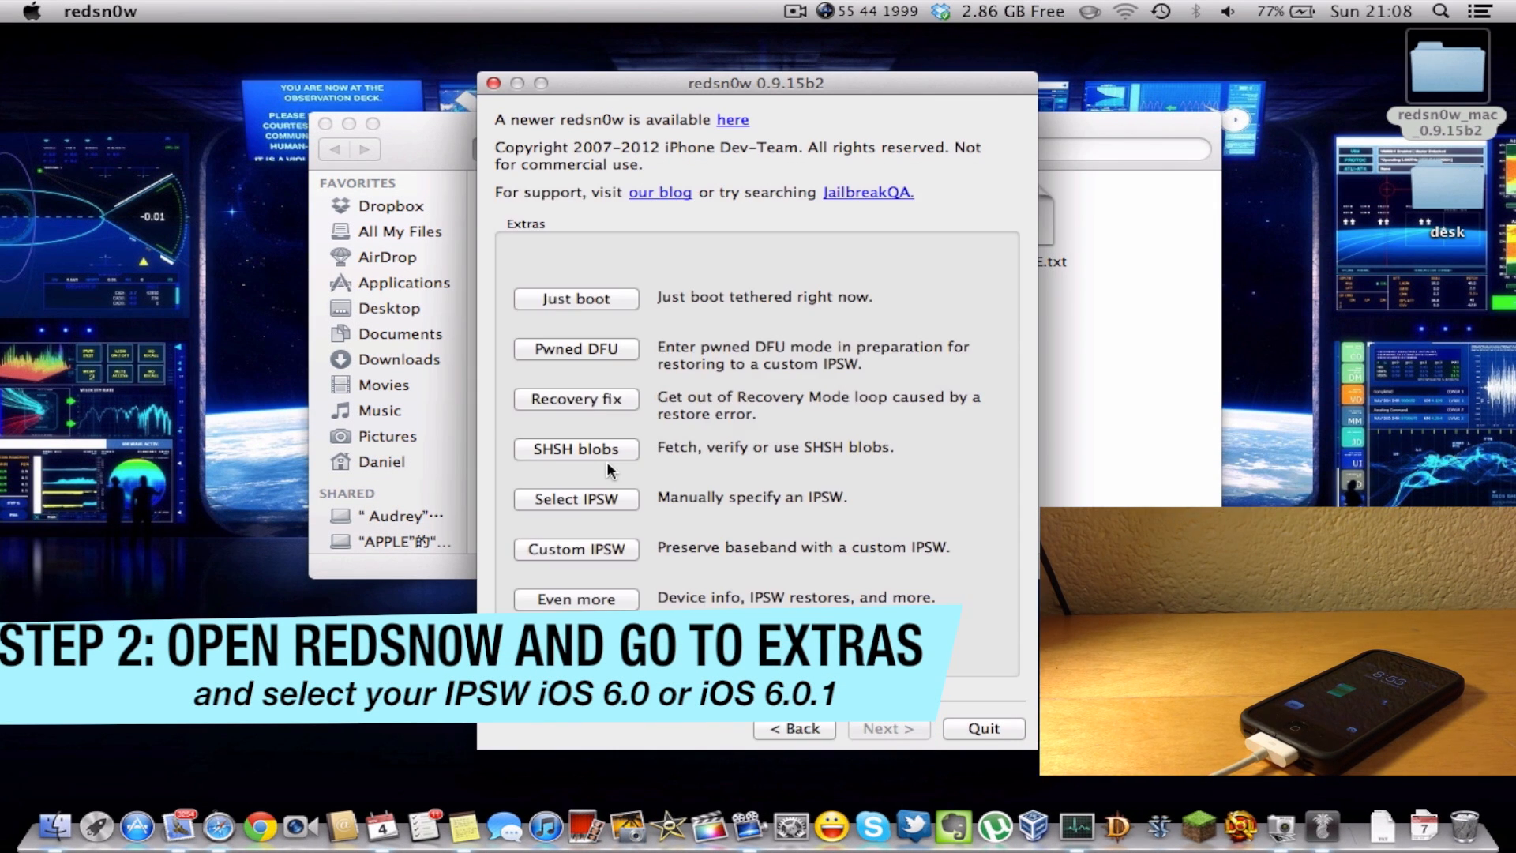
mouse_move(619, 506)
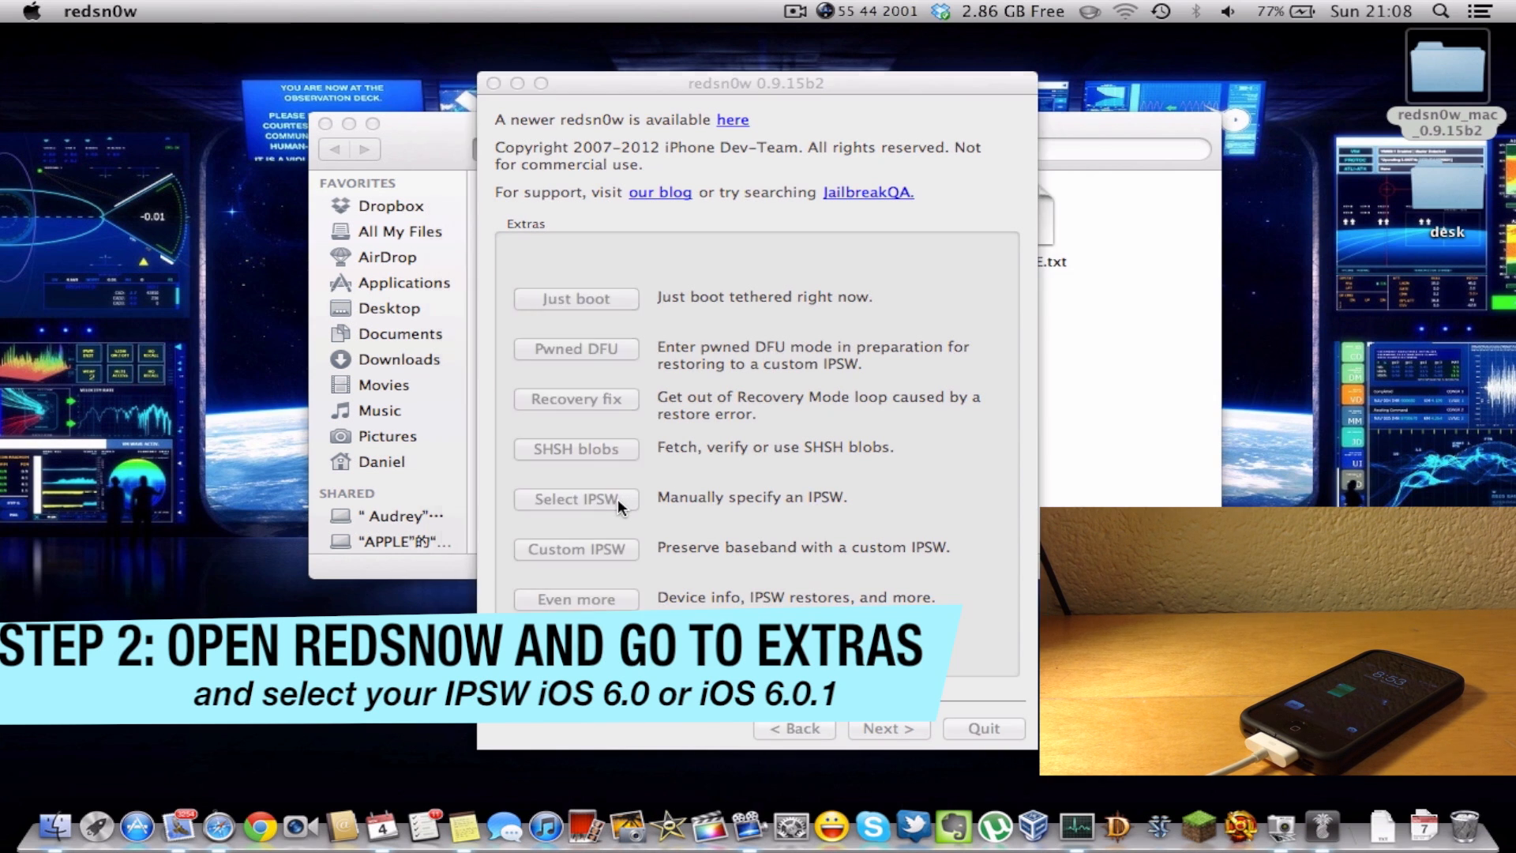
click(574, 499)
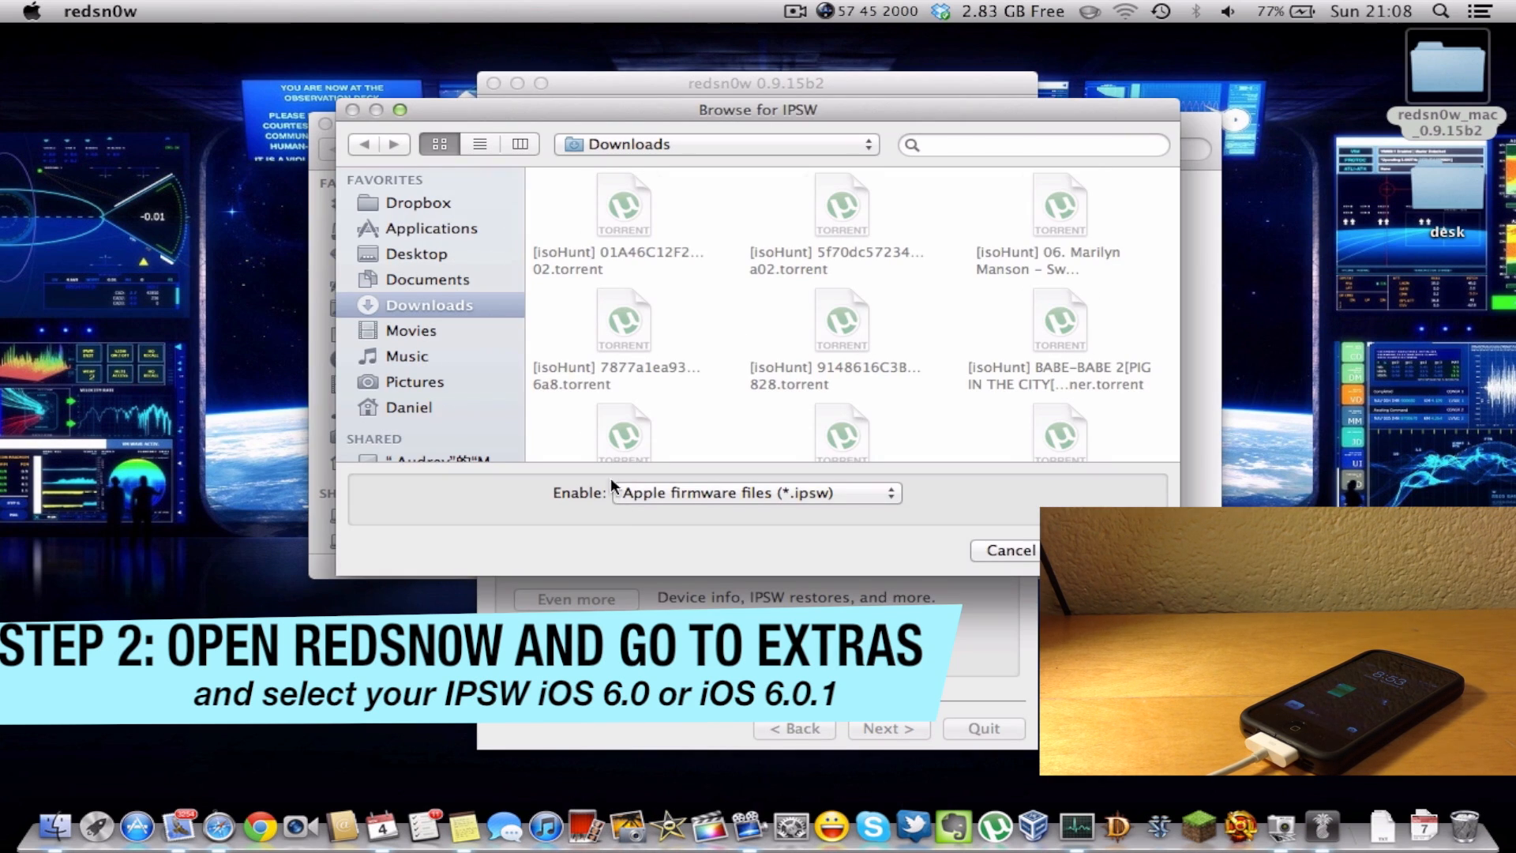
mouse_move(1063, 411)
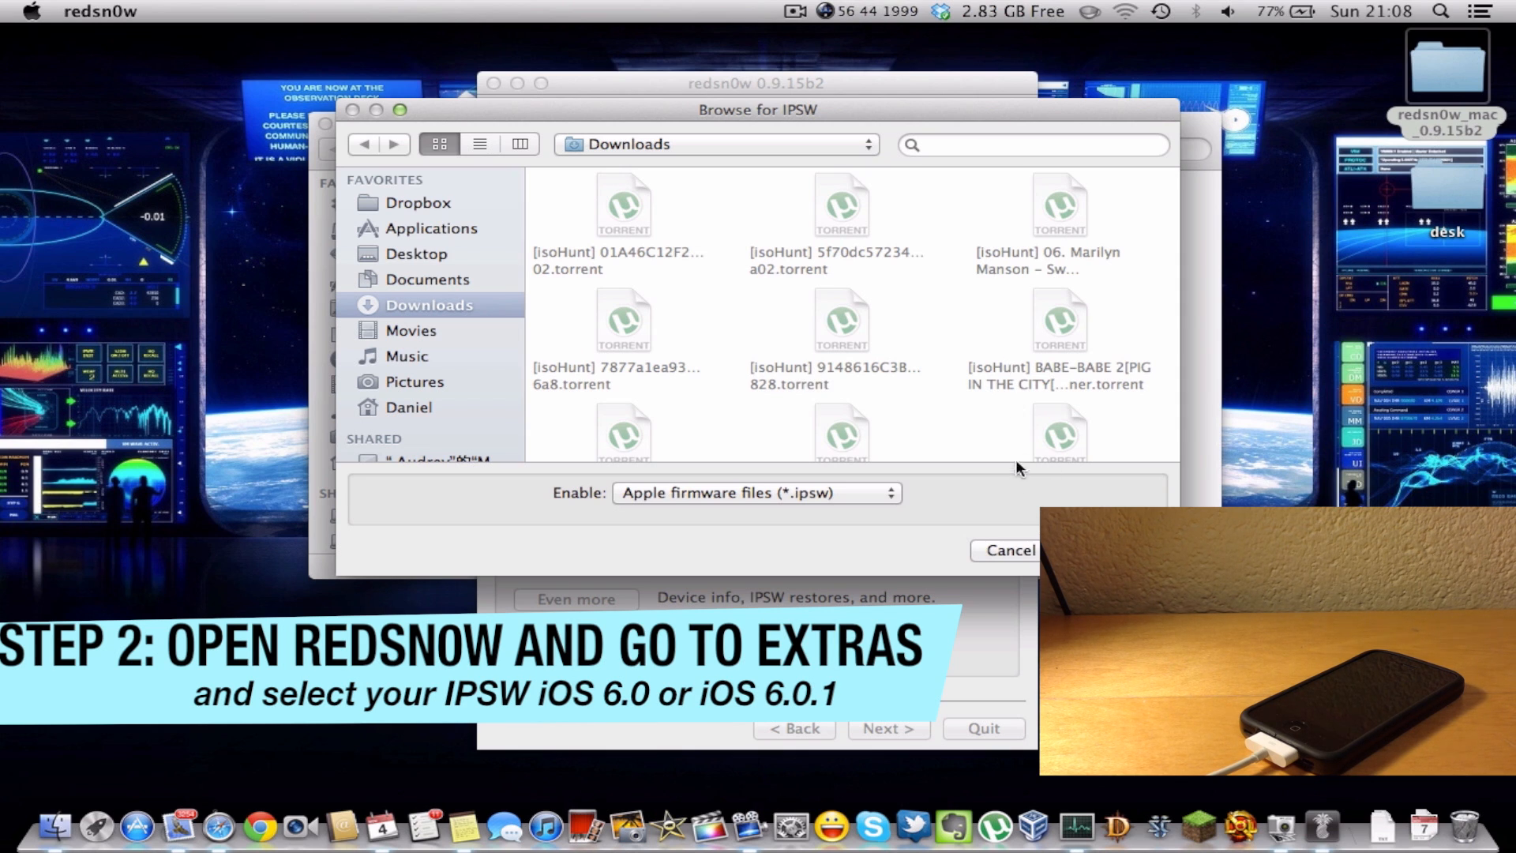
click(1009, 550)
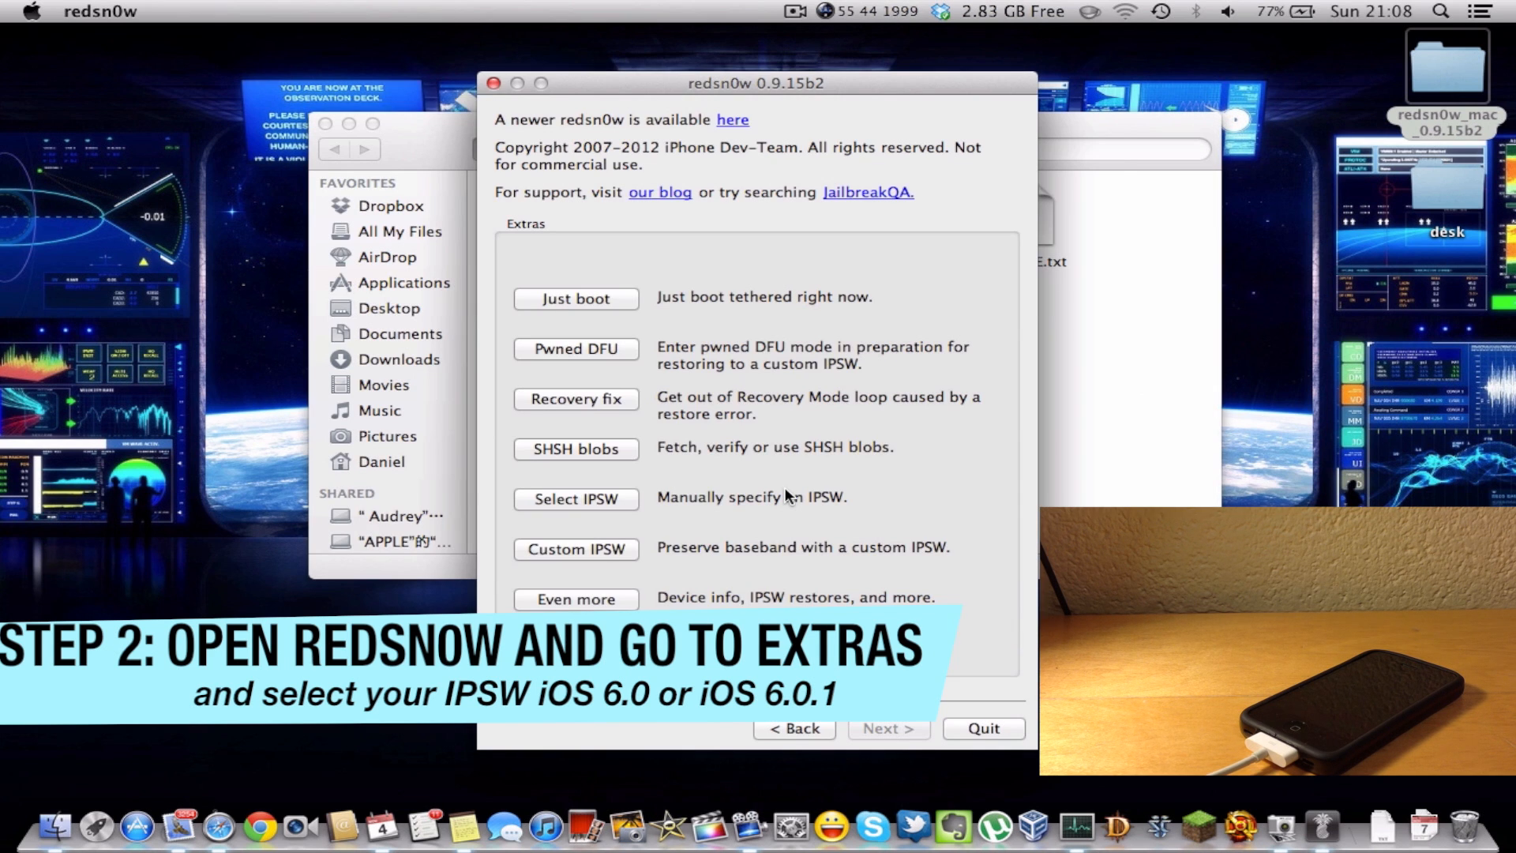
click(575, 498)
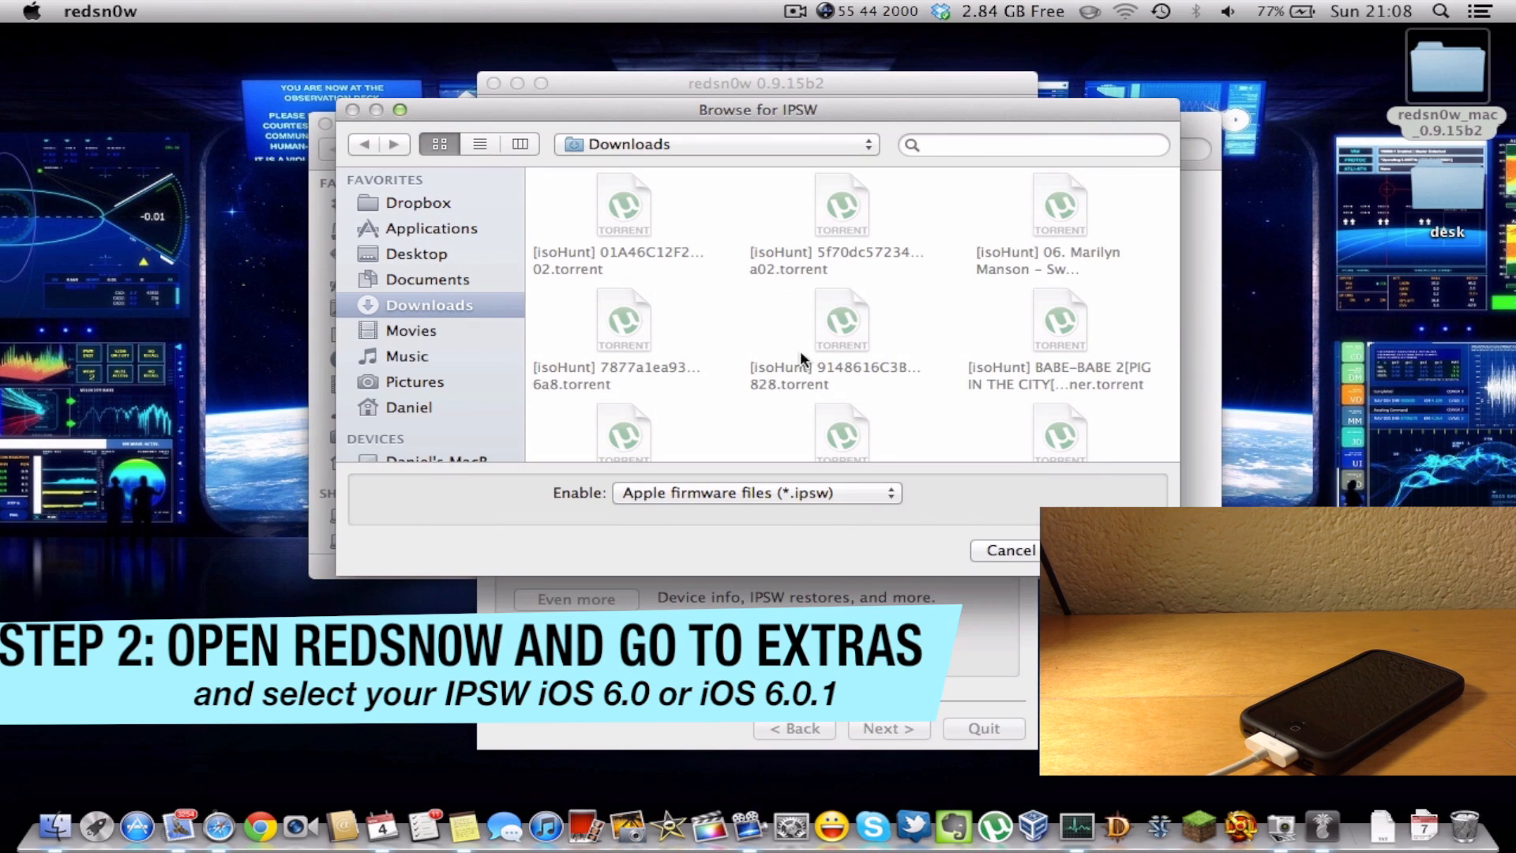
click(1010, 549)
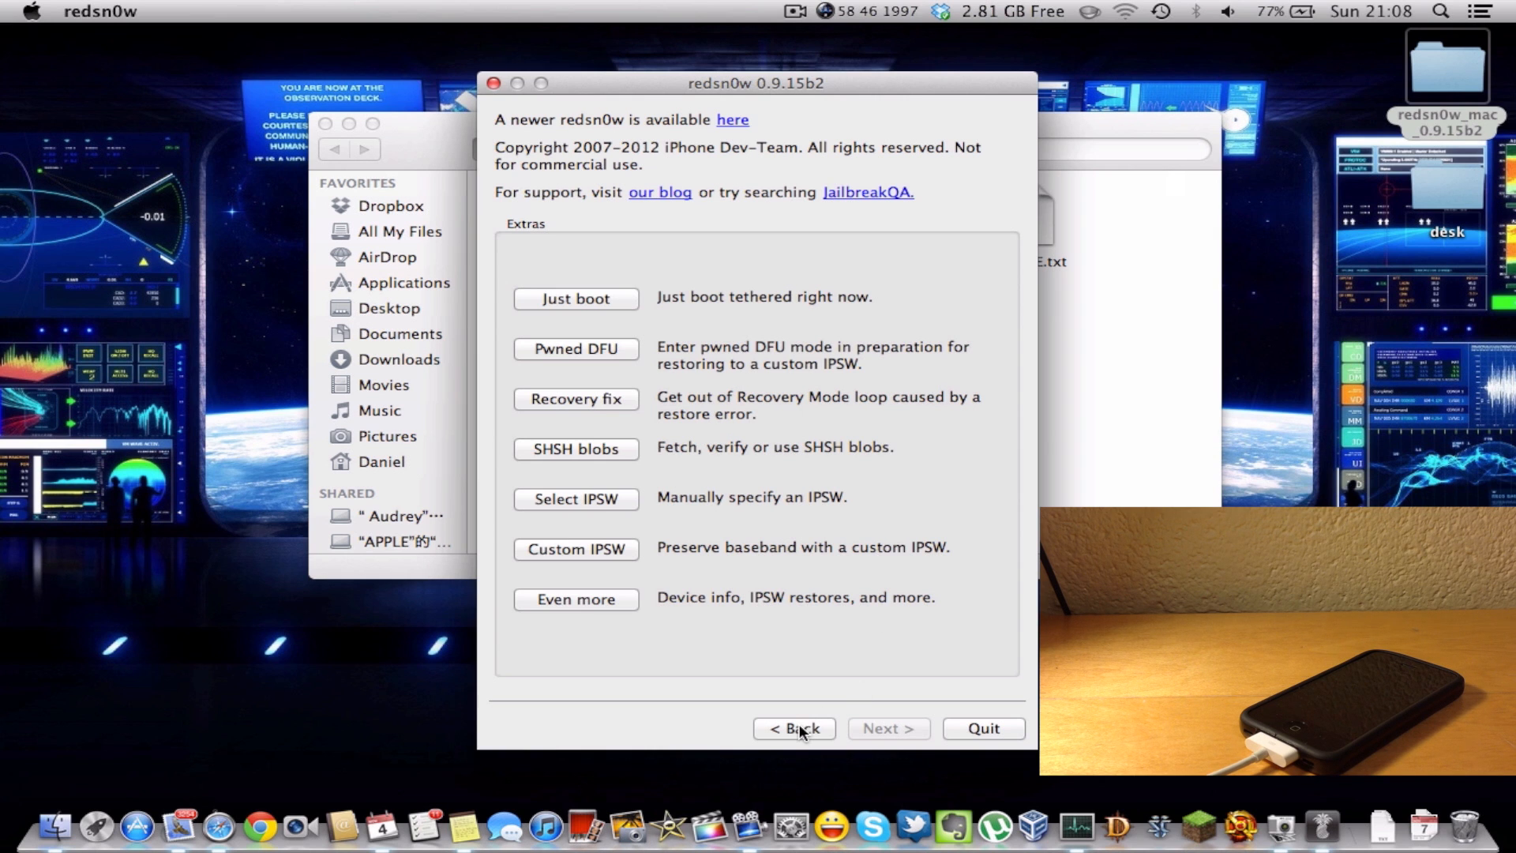
- Return to the main wizard page and start Jailbreak, reaching the device-connection instructions
click(794, 728)
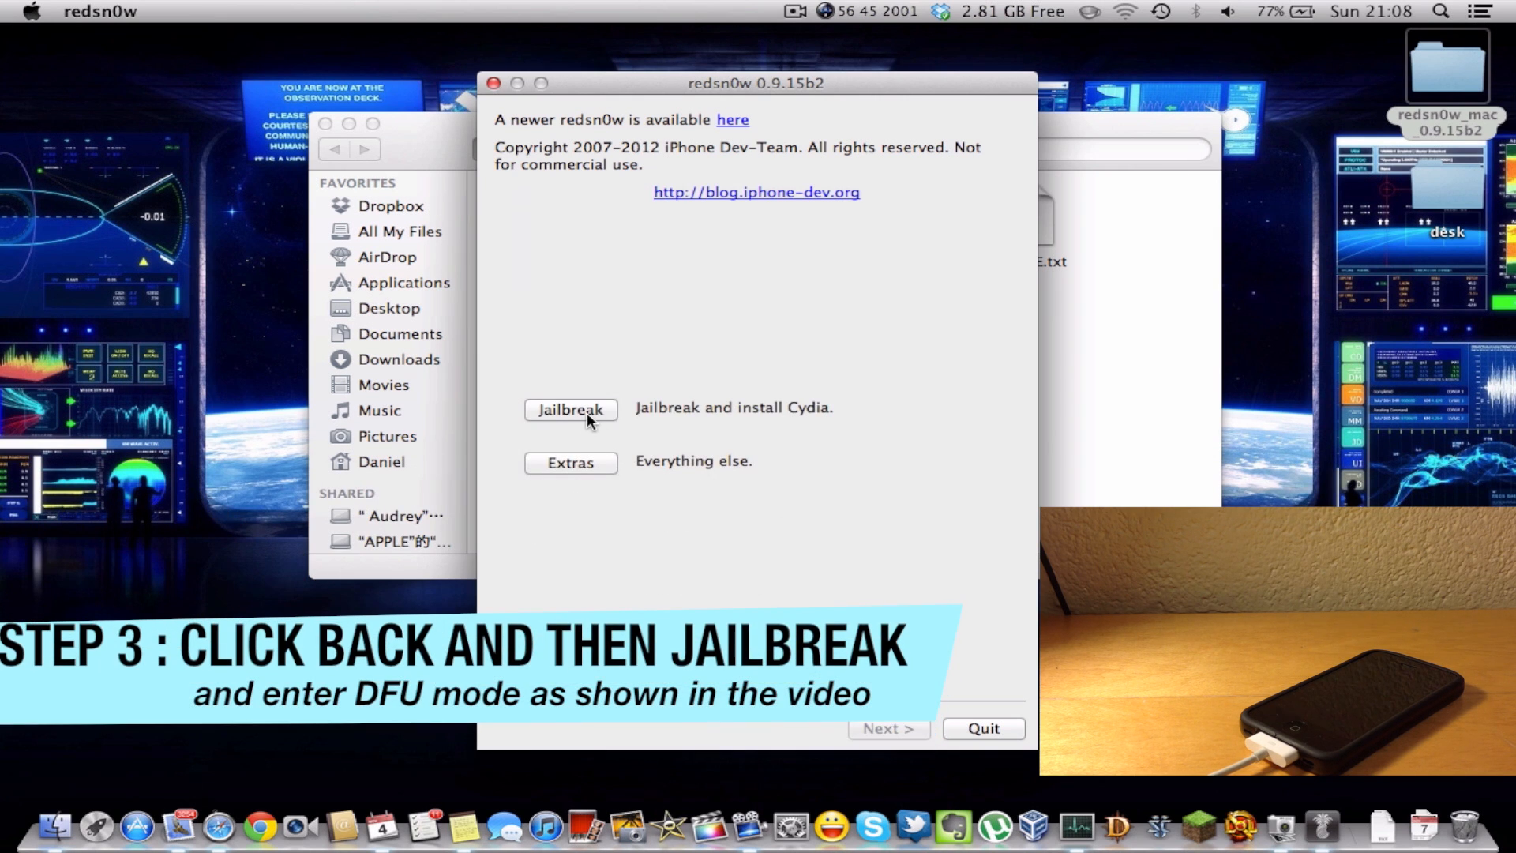
click(570, 409)
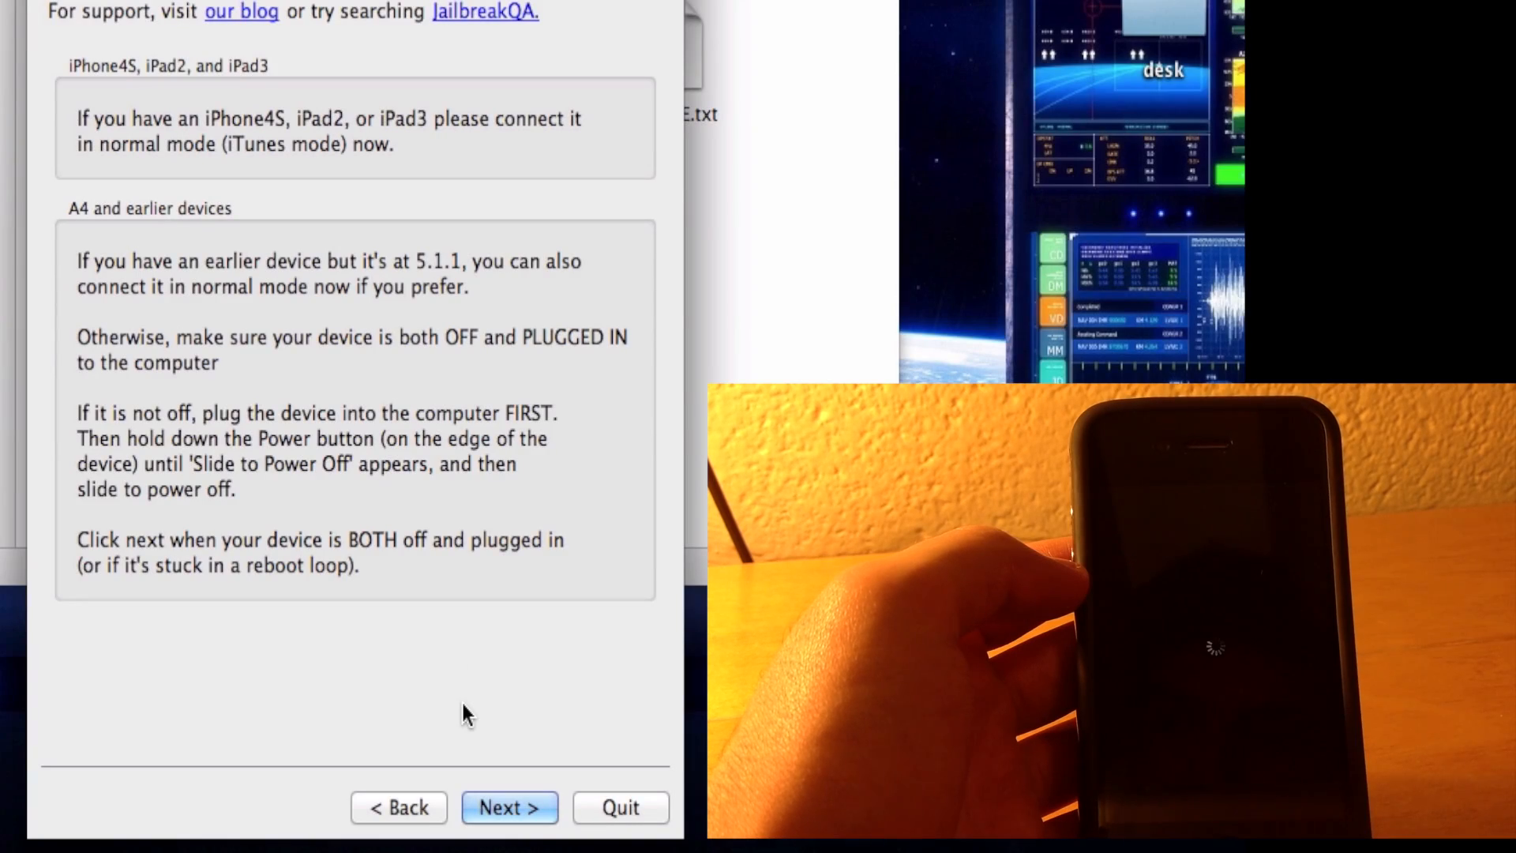
mouse_move(477, 776)
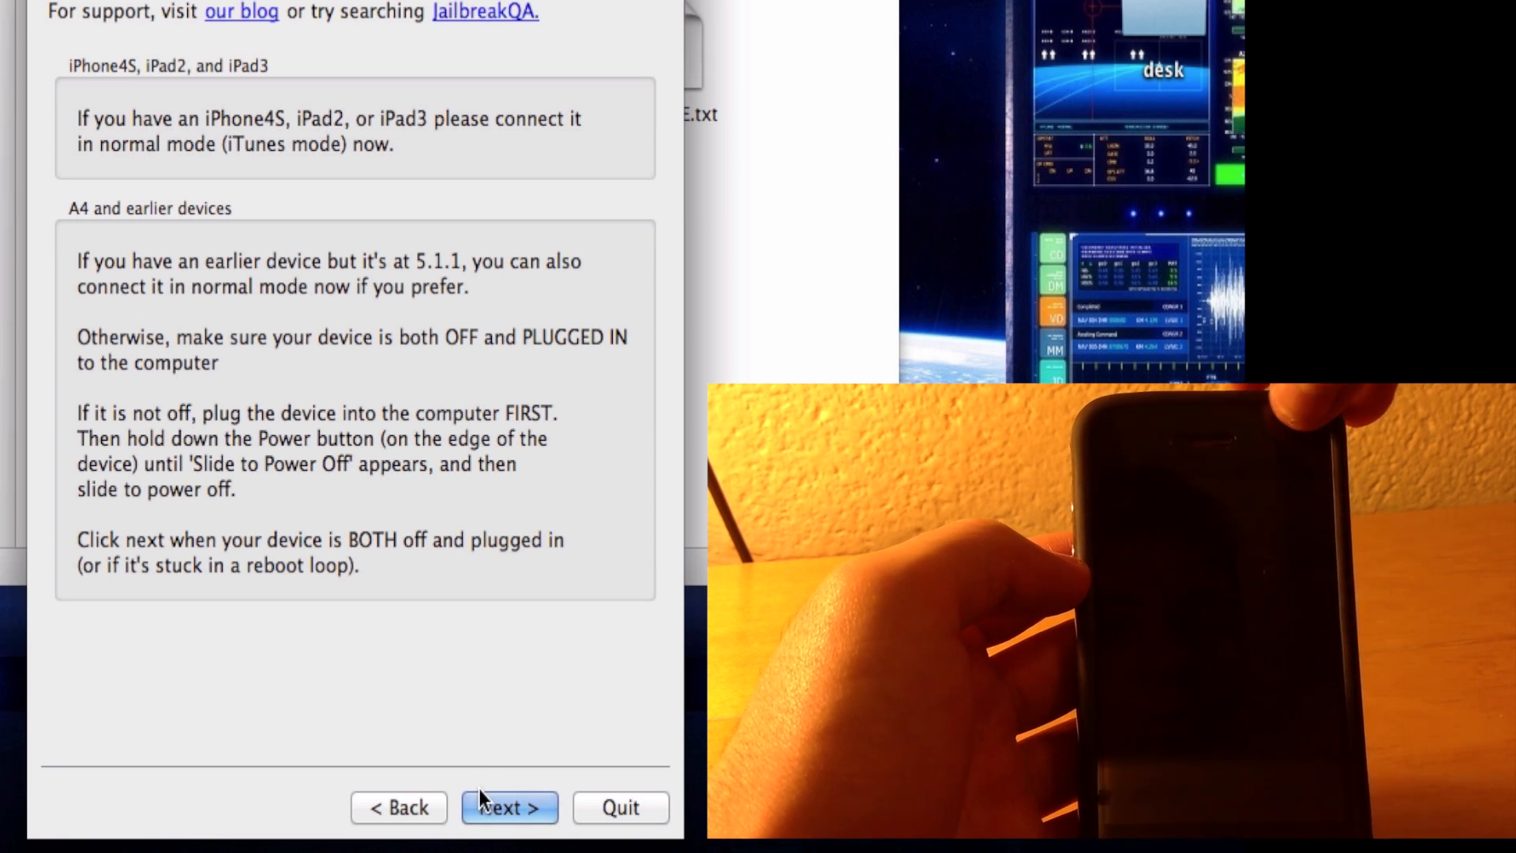
click(508, 809)
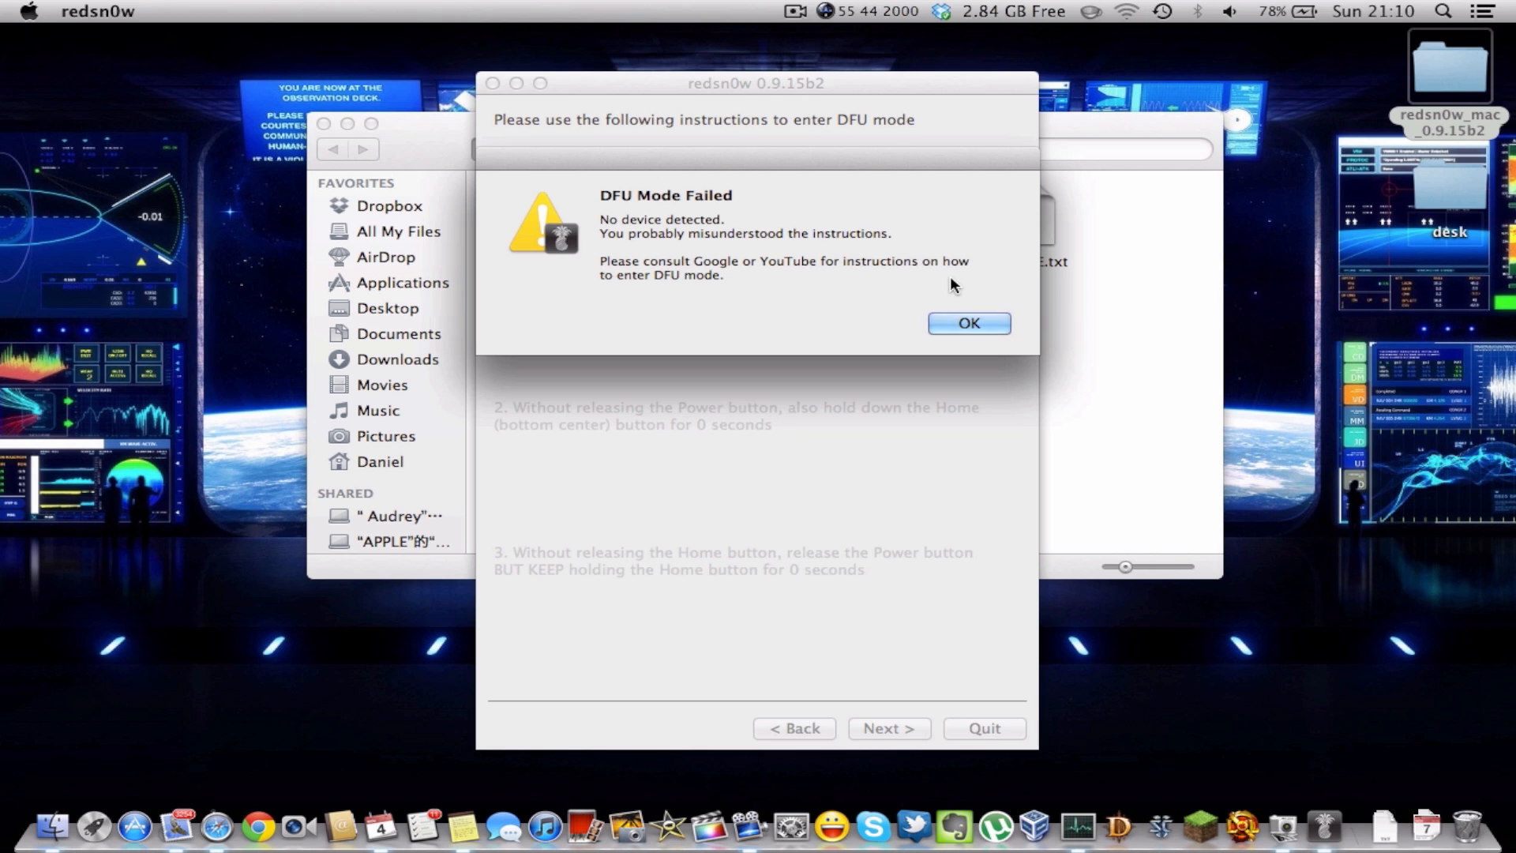
click(969, 322)
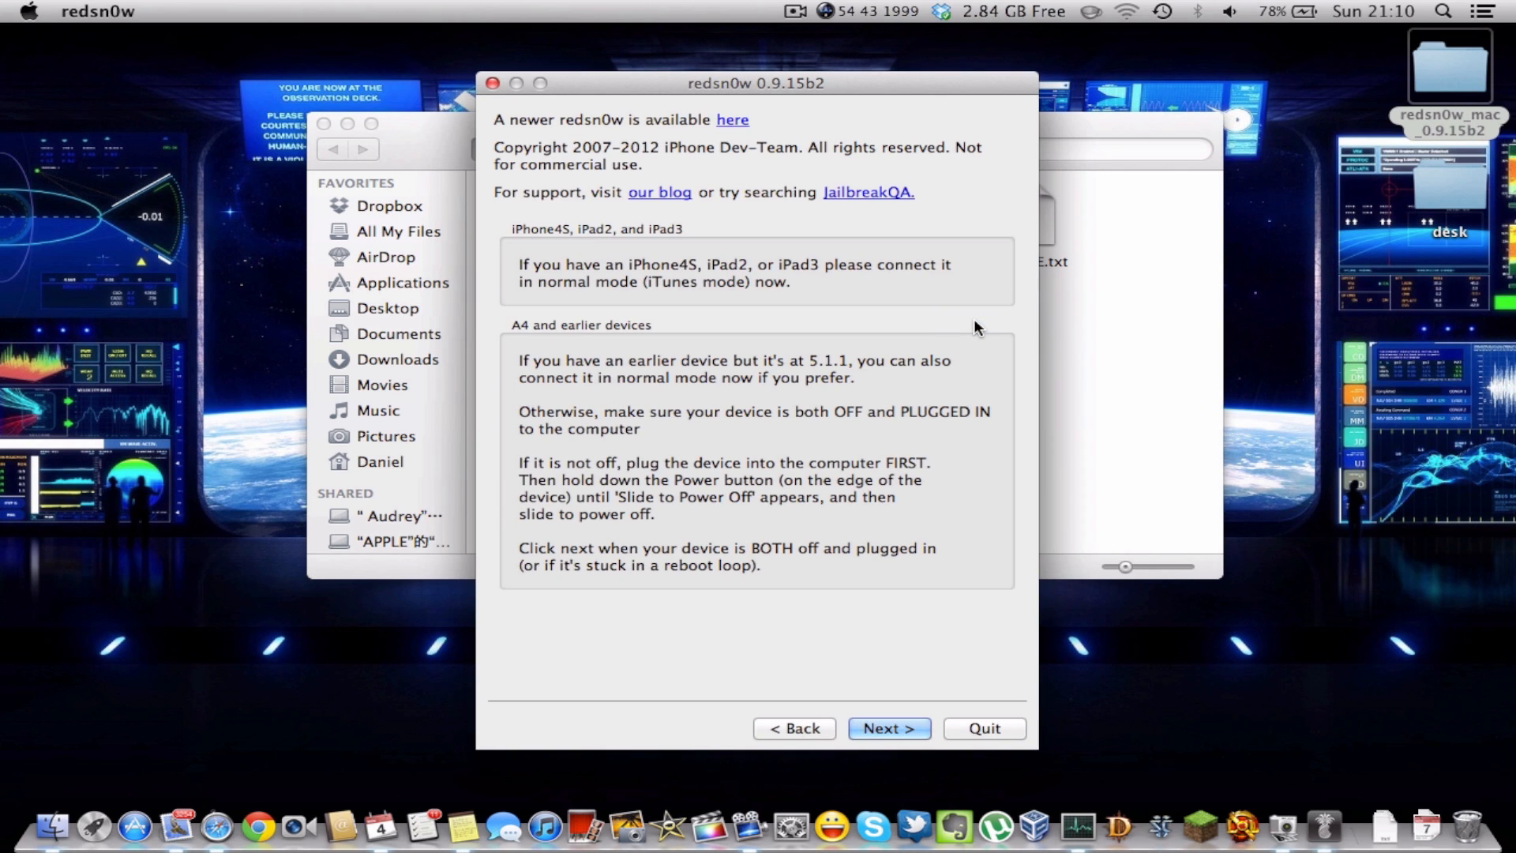